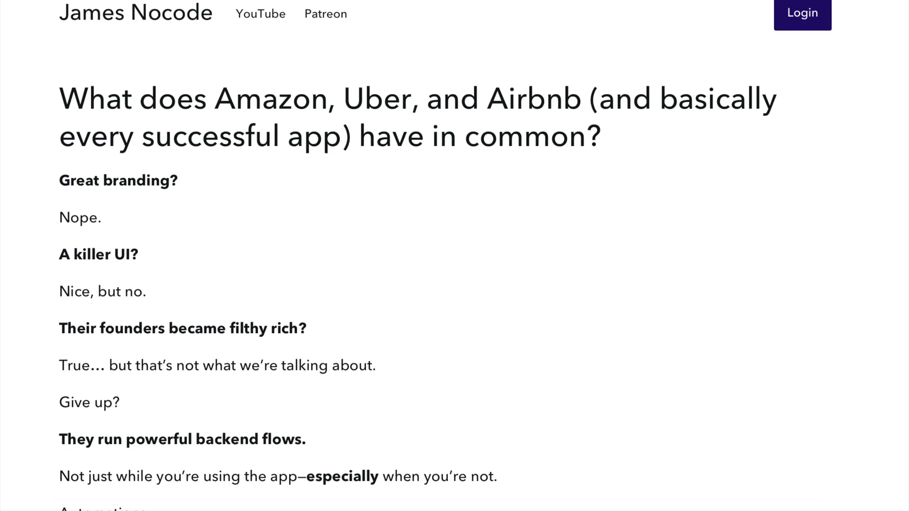
scroll("down", 3)
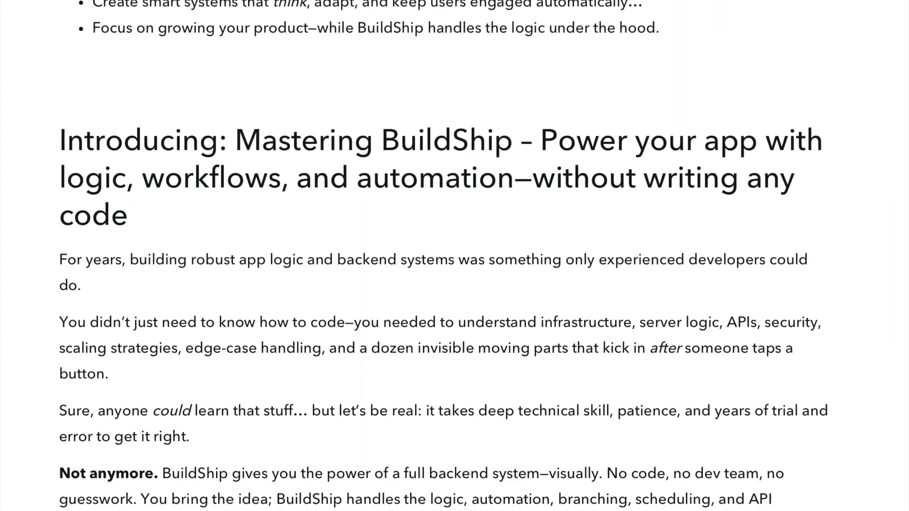
scroll("down", 3)
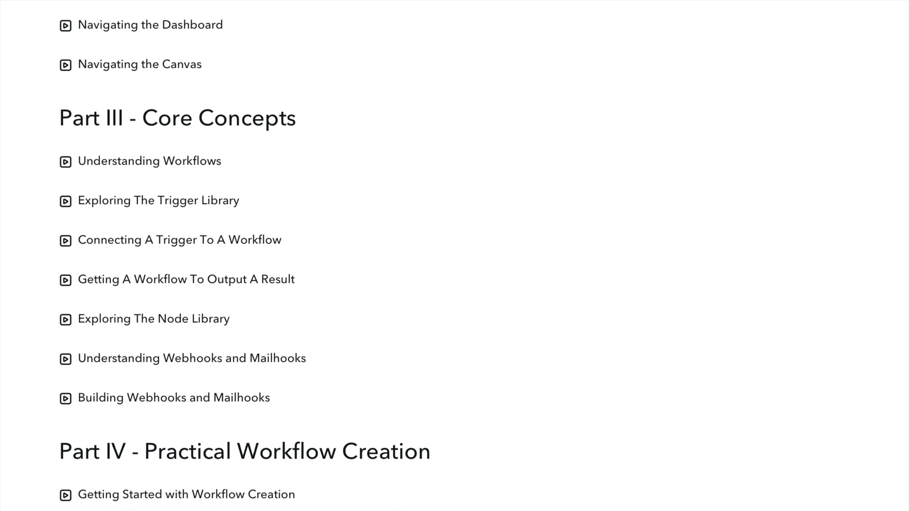